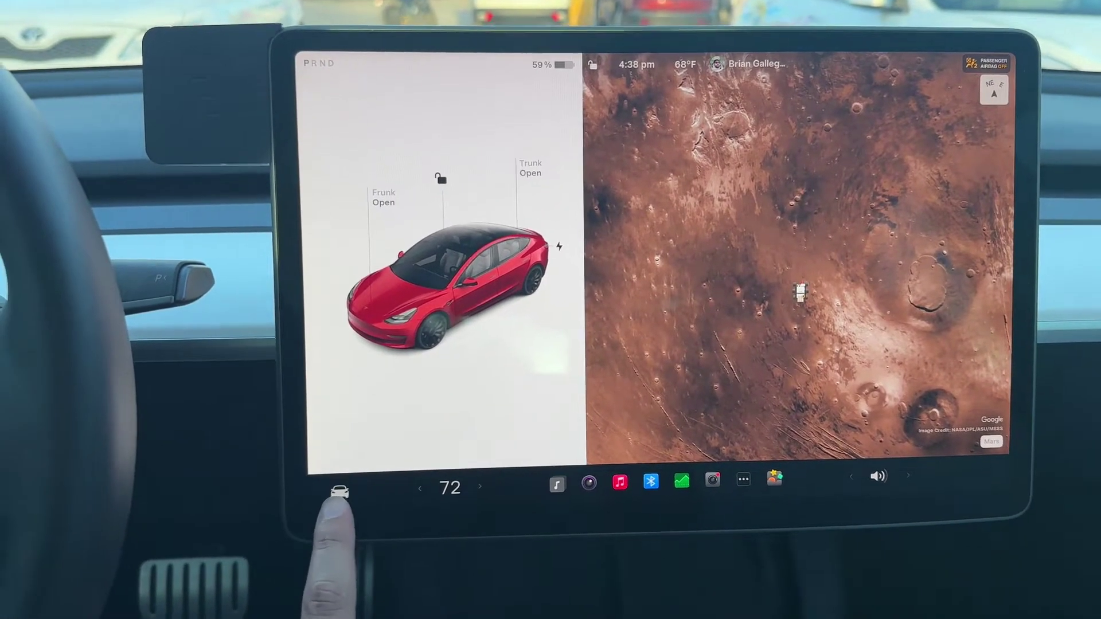
- Open the vehicle Controls screen showing quick controls and the settings categories
click(340, 504)
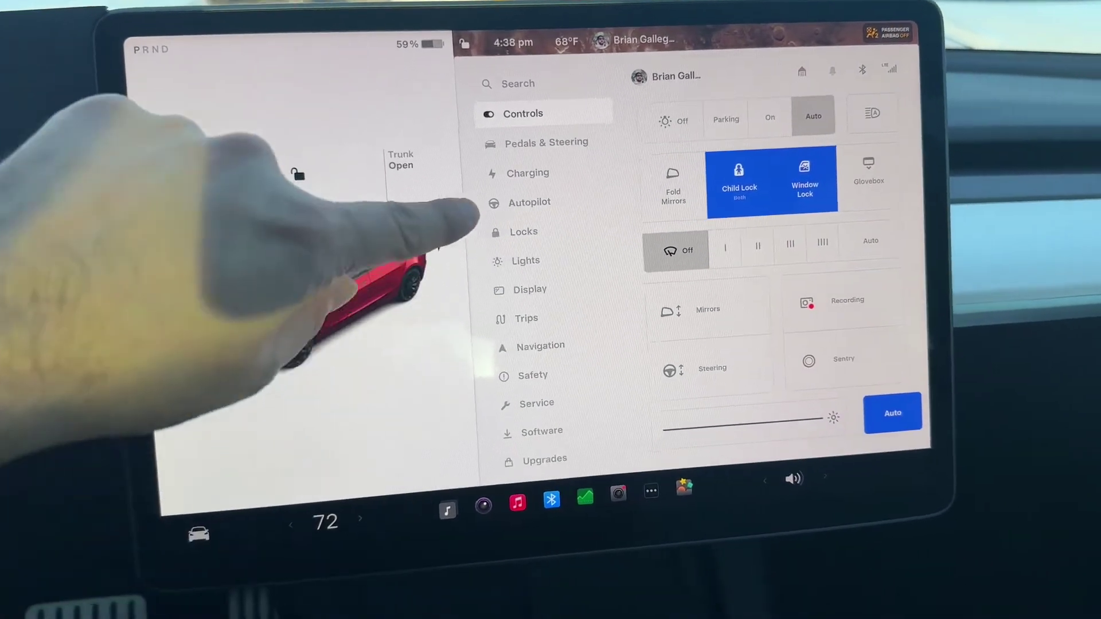
click(530, 202)
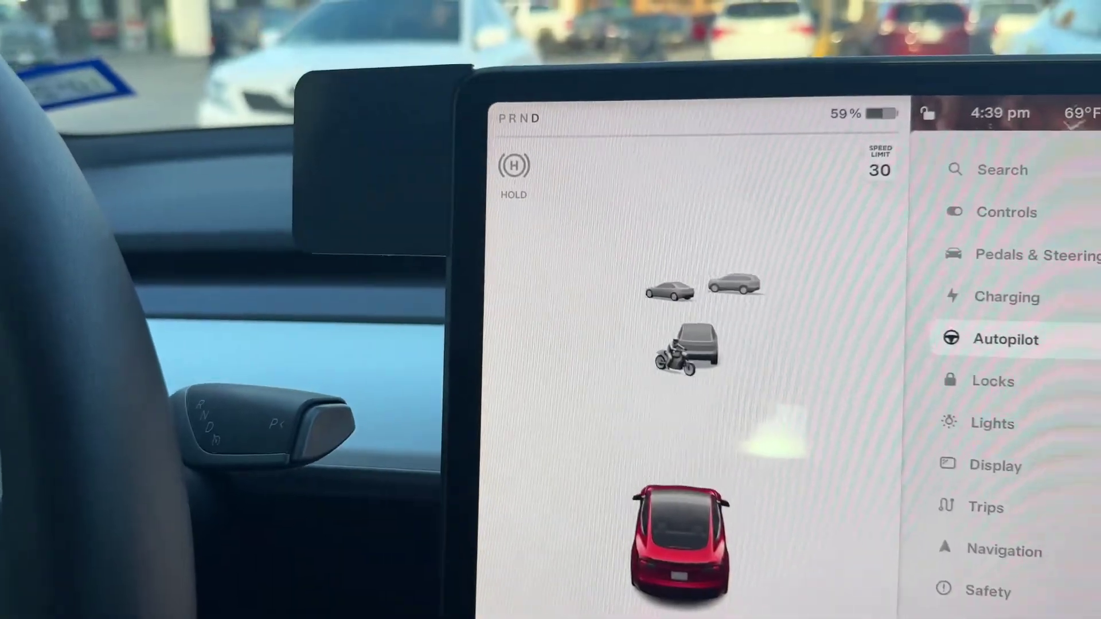
- Select Autosteer (Beta) as the Autopilot feature and Double Pull as the activation mode
click(1005, 339)
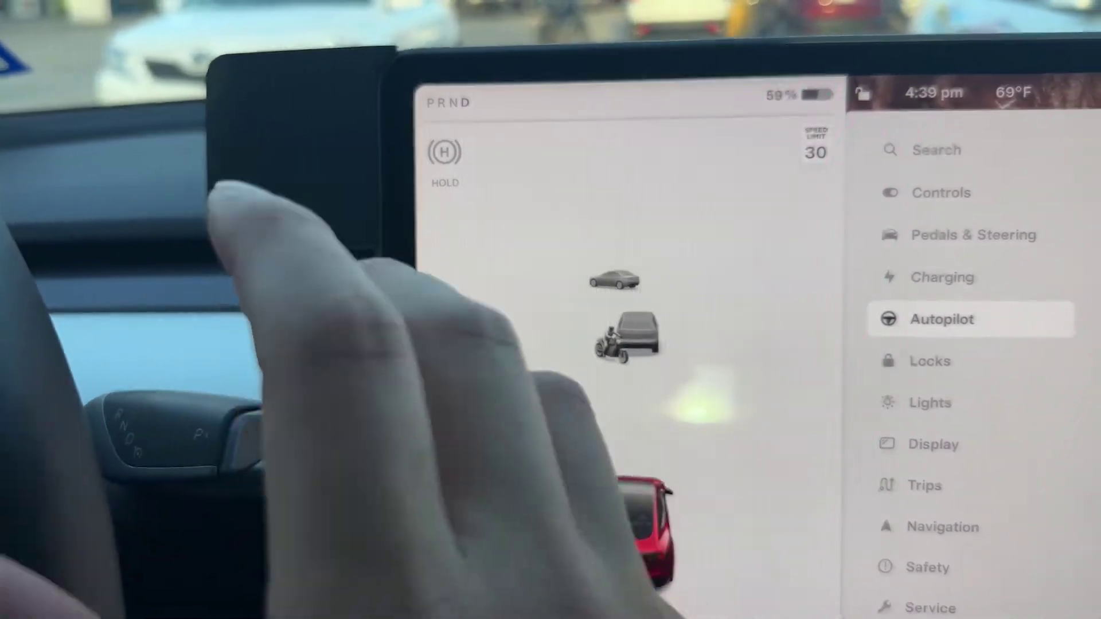
click(943, 319)
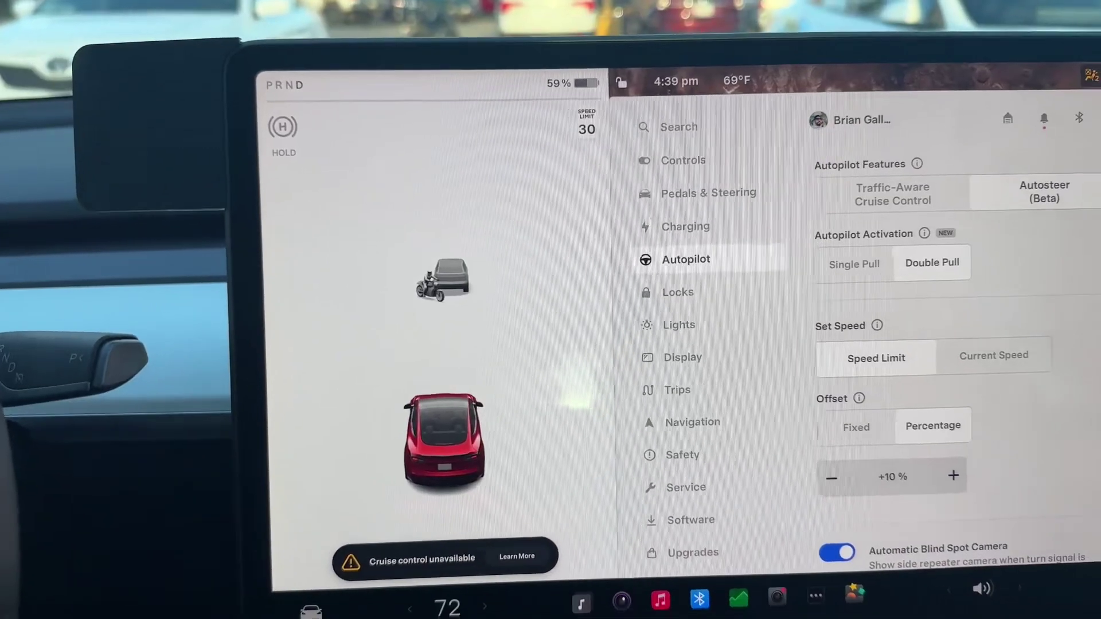